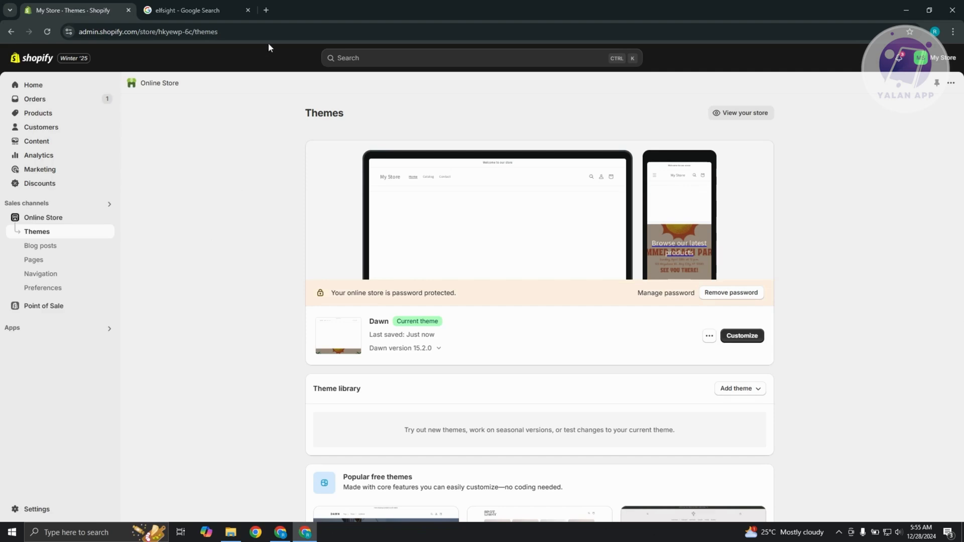
Close the Google search tab to stay on the Online Store Themes page.
click(250, 10)
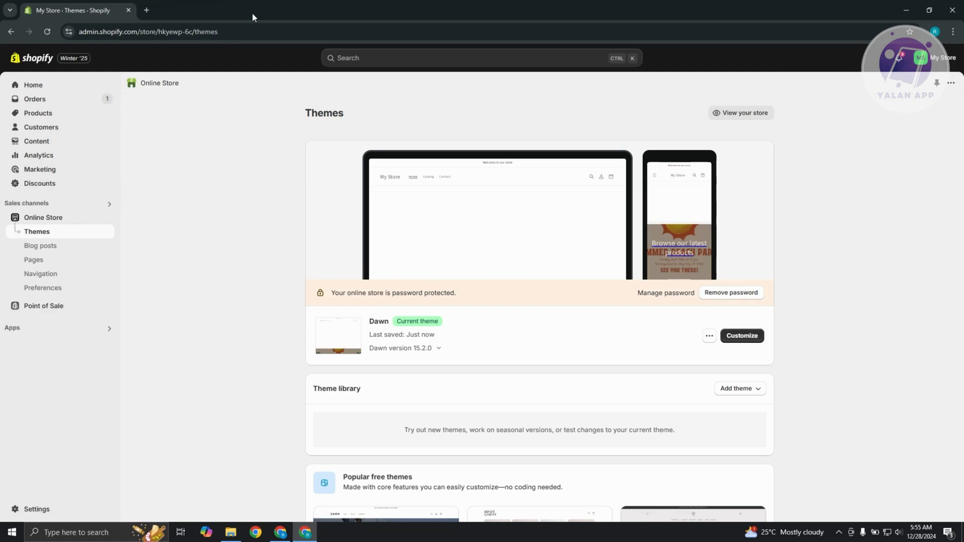
mouse_move(12, 492)
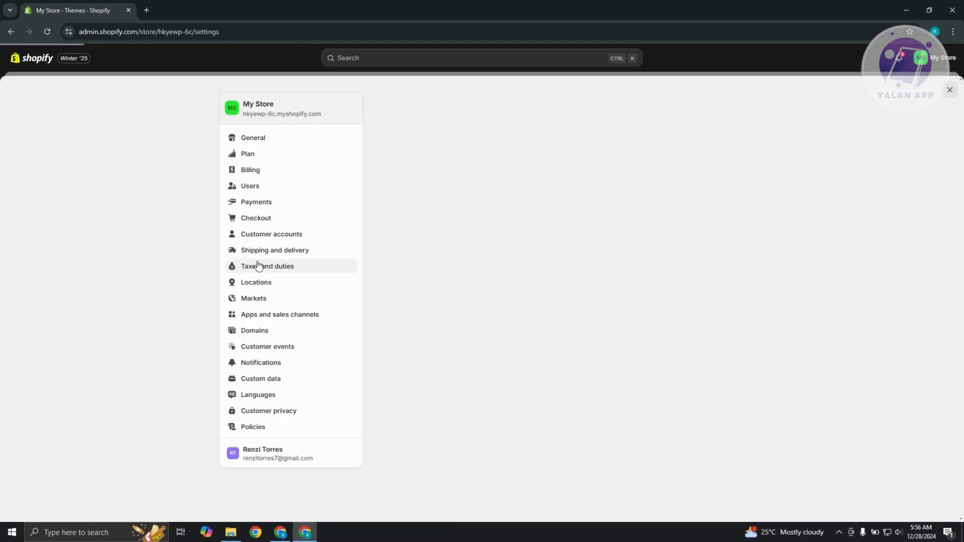
Review installed apps and the R Terms & Conditions app details in Apps and sales channels.
click(280, 314)
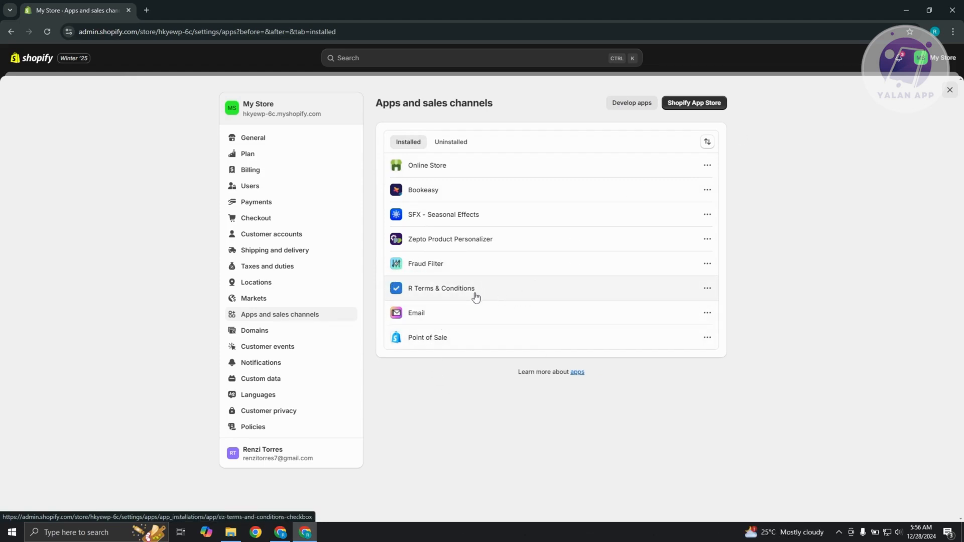
click(441, 288)
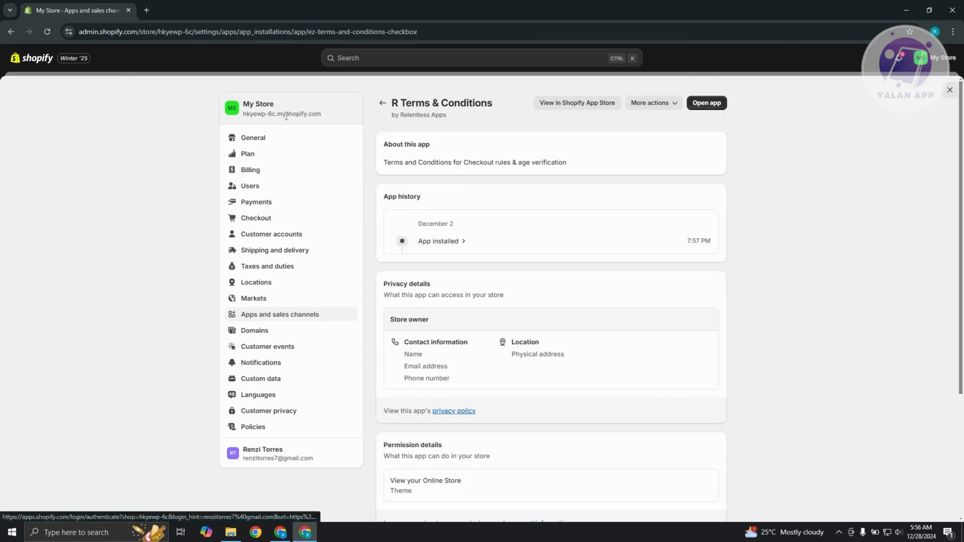
click(382, 103)
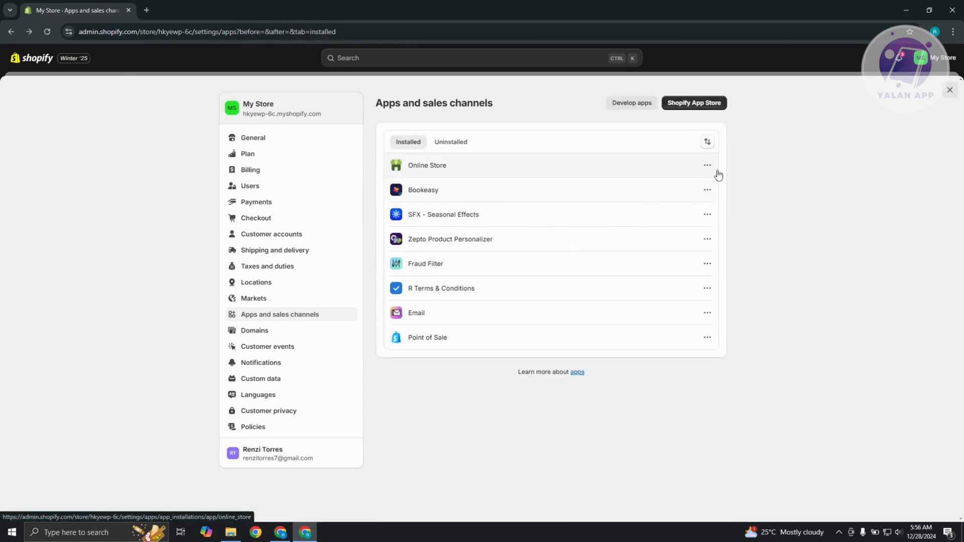
Check the Online Store channel options, then close settings back to the Themes page.
click(707, 165)
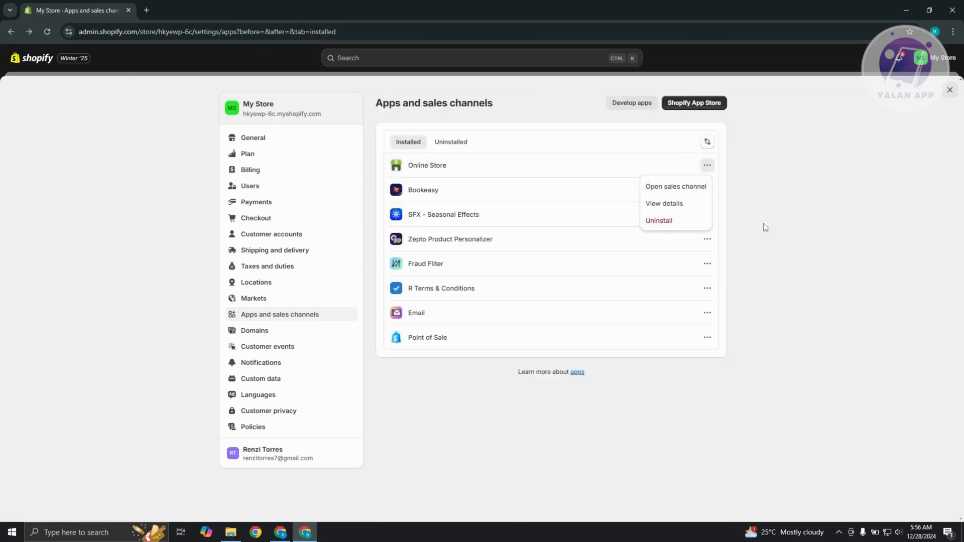
click(765, 227)
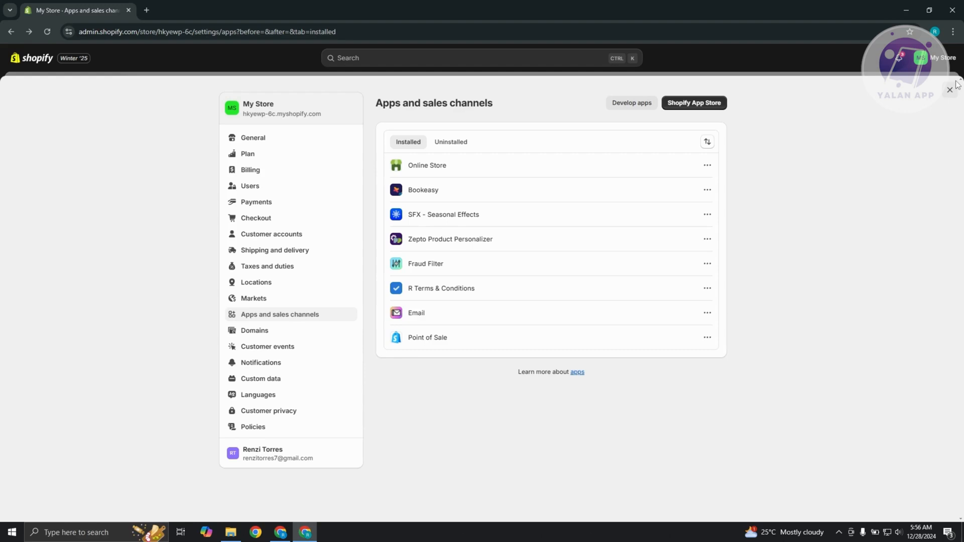
click(426, 165)
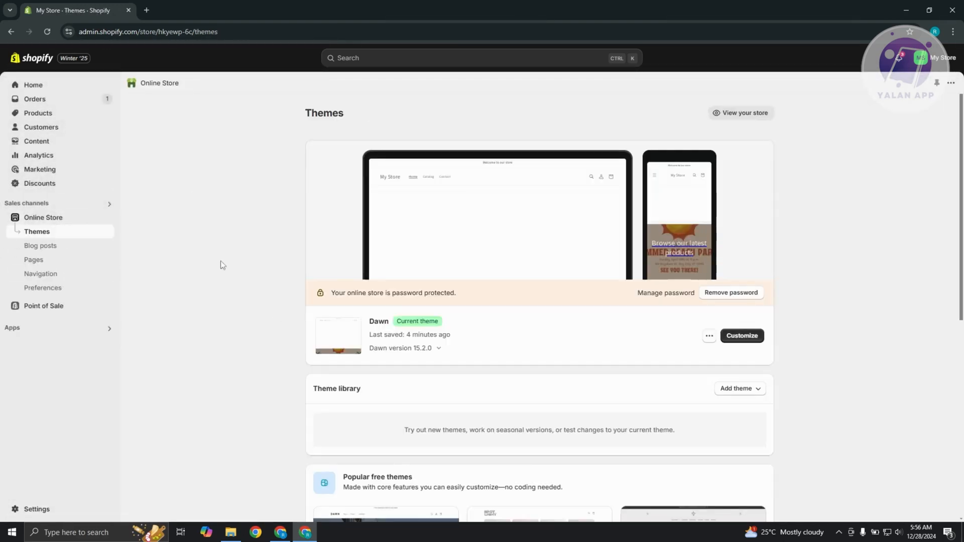
mouse_move(224, 251)
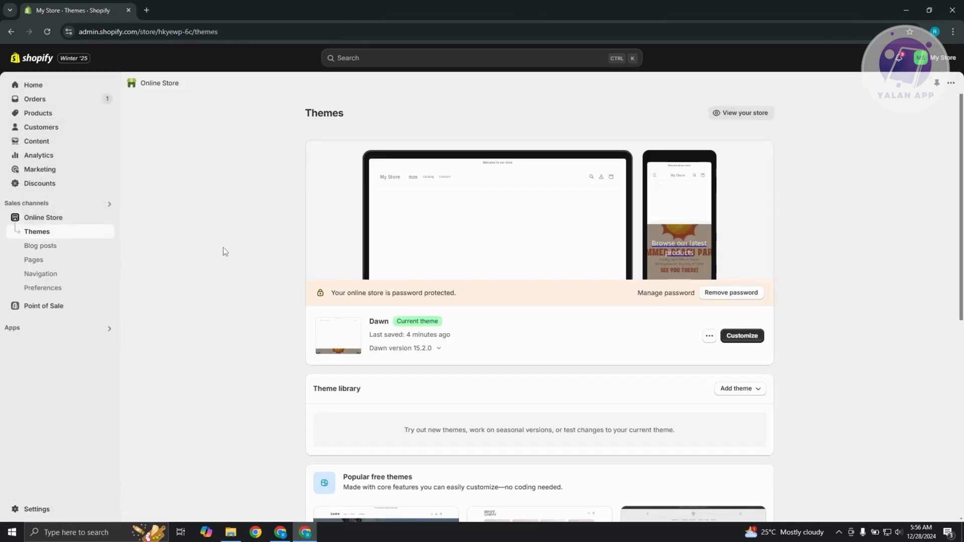
mouse_move(204, 263)
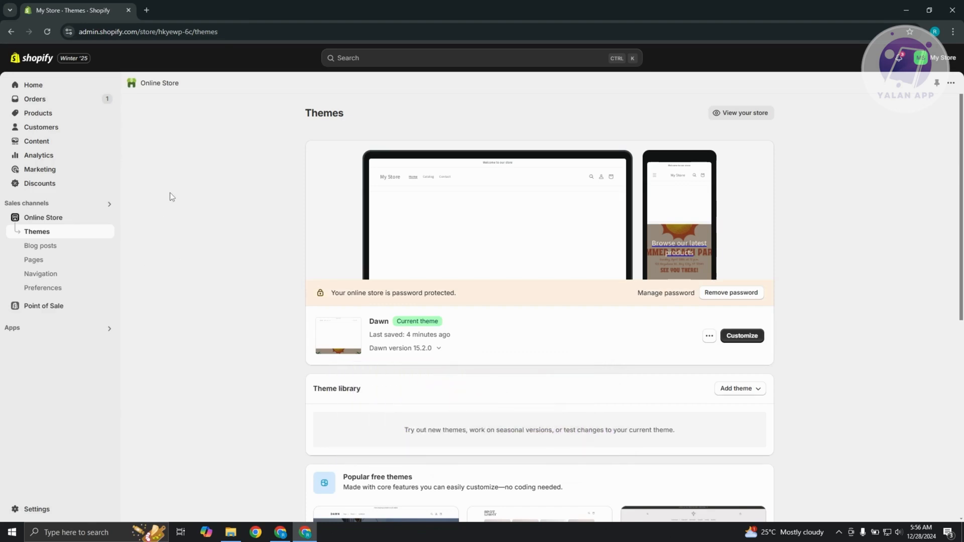
mouse_move(60, 238)
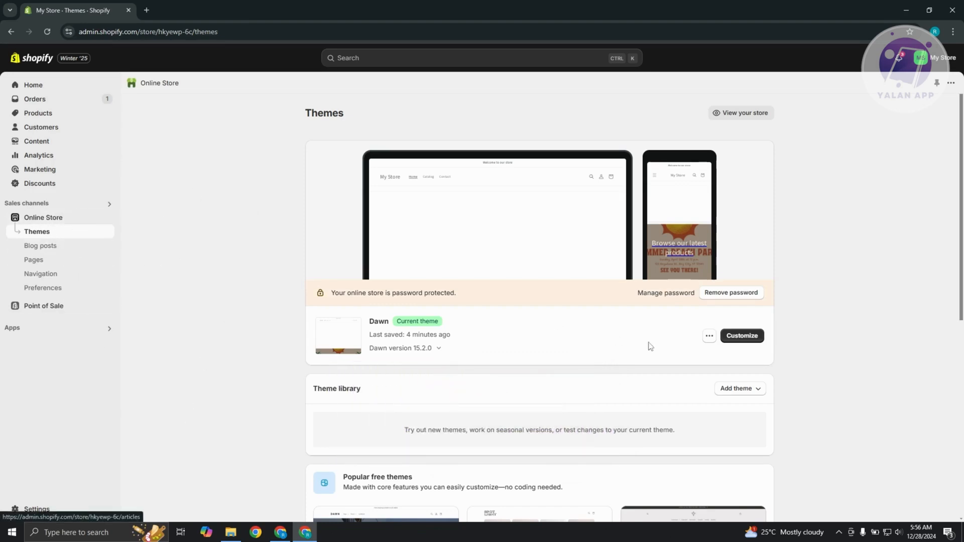
Customize the Dawn theme and switch the editor to the Default product template.
click(742, 336)
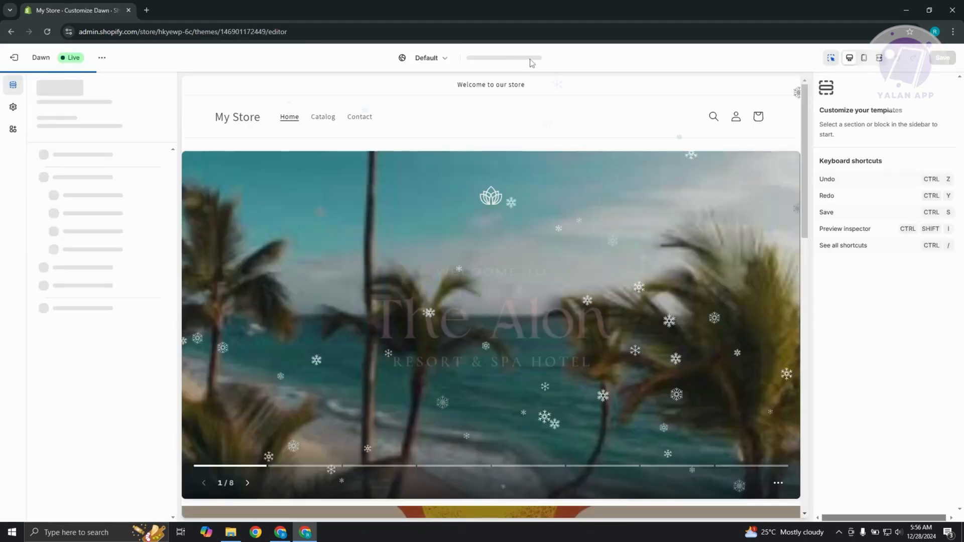
click(504, 57)
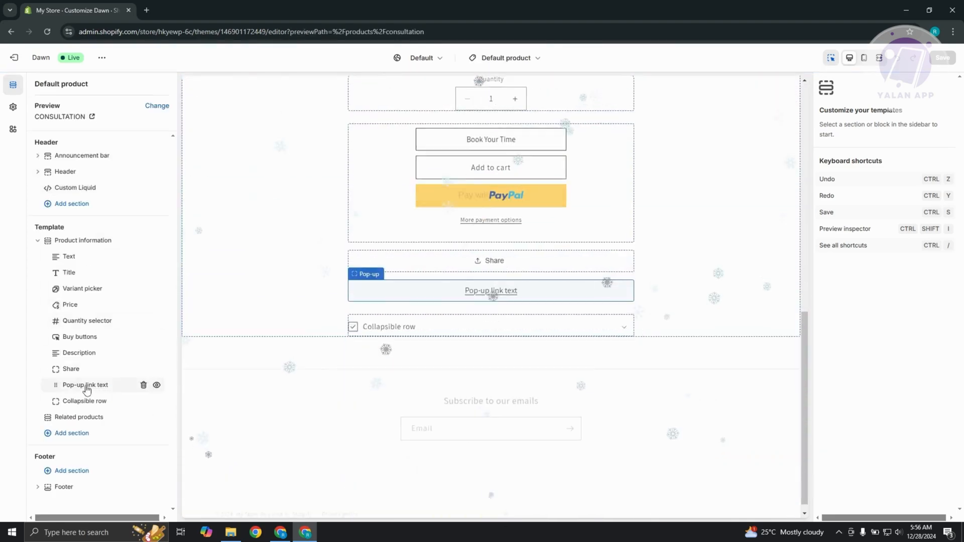
Delete the Pop-up link text block, then select the Custom Liquid section for removal.
click(85, 385)
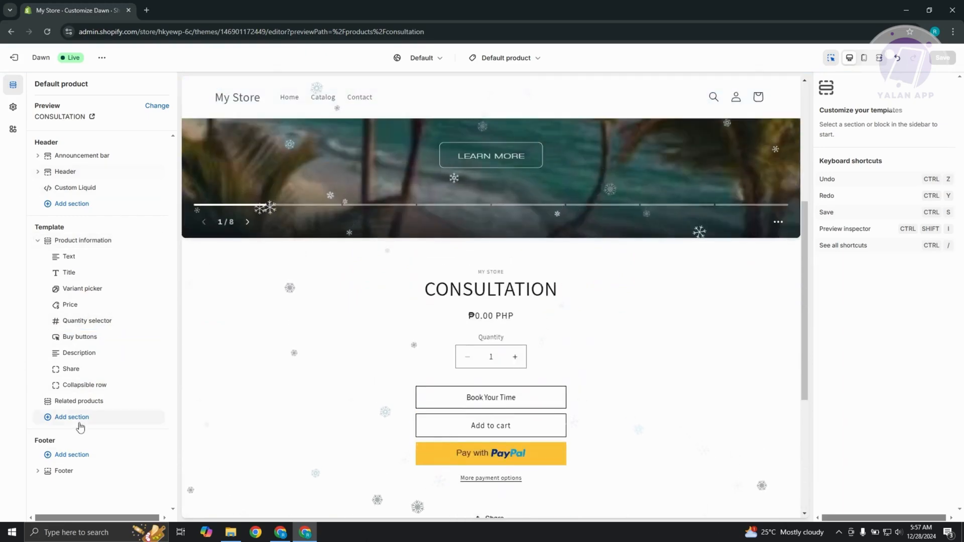
click(71, 418)
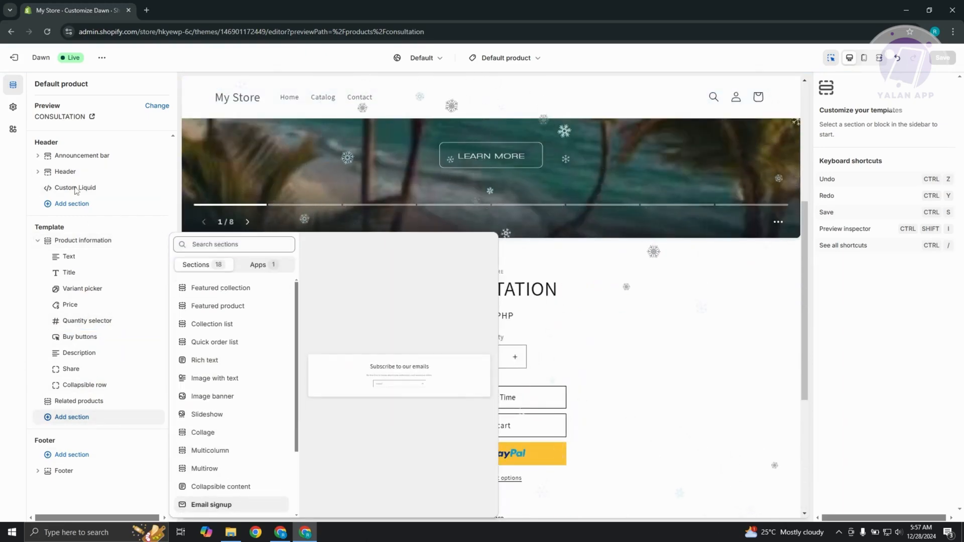
click(74, 188)
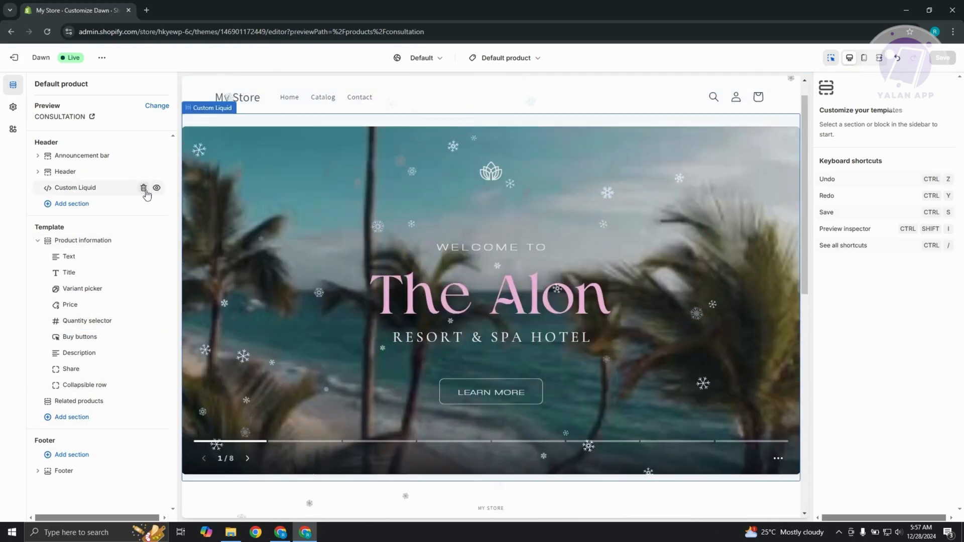